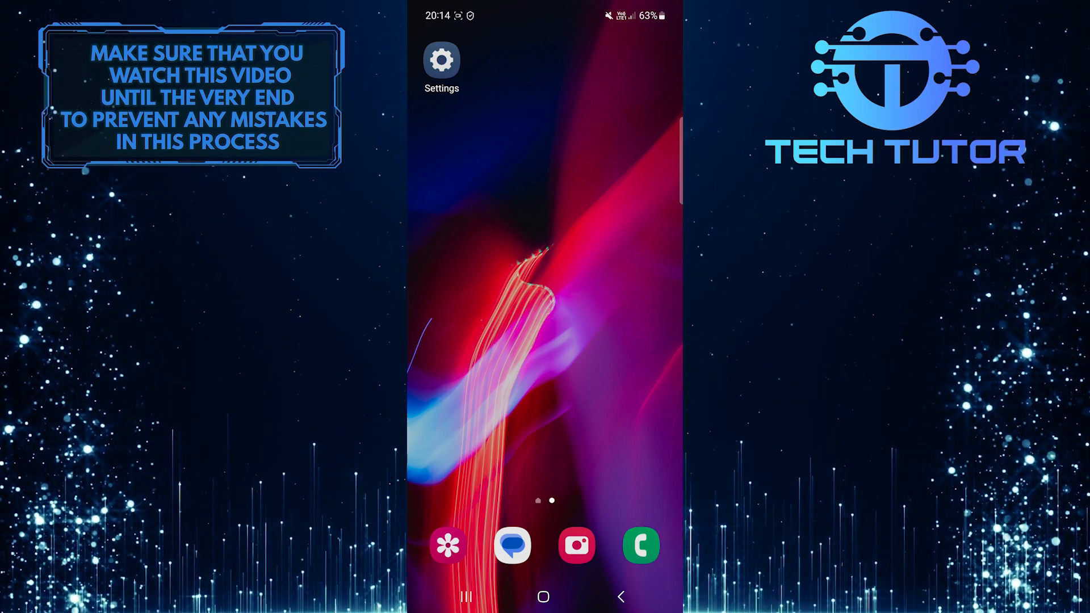
- Launch the Phone app from the dock so the dial keypad appears
click(639, 546)
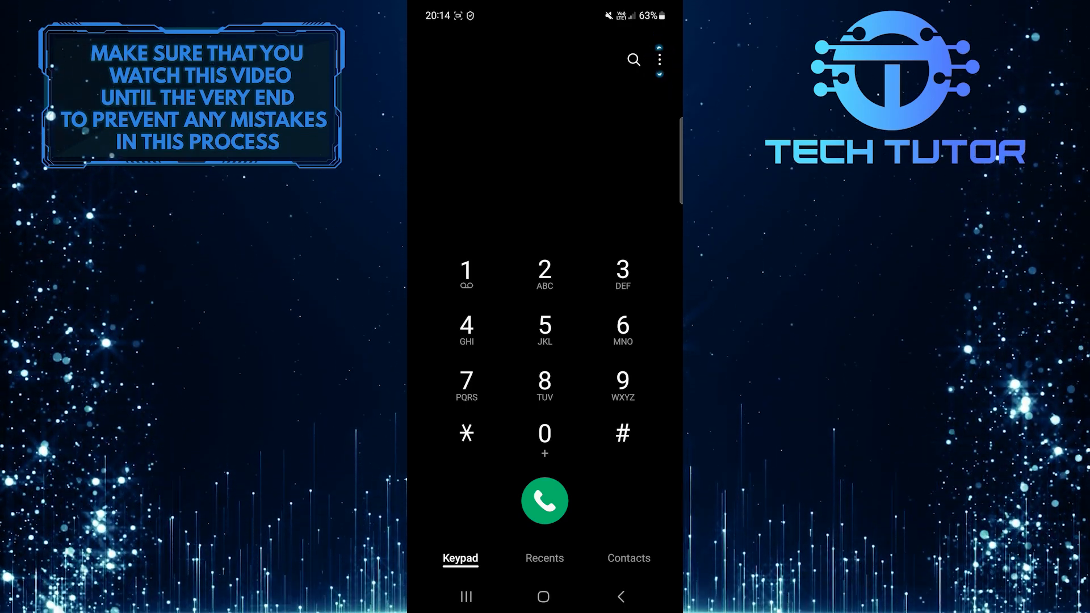
- Reach Call settings via the three-dot menu and scroll to Answering and ending calls
click(657, 60)
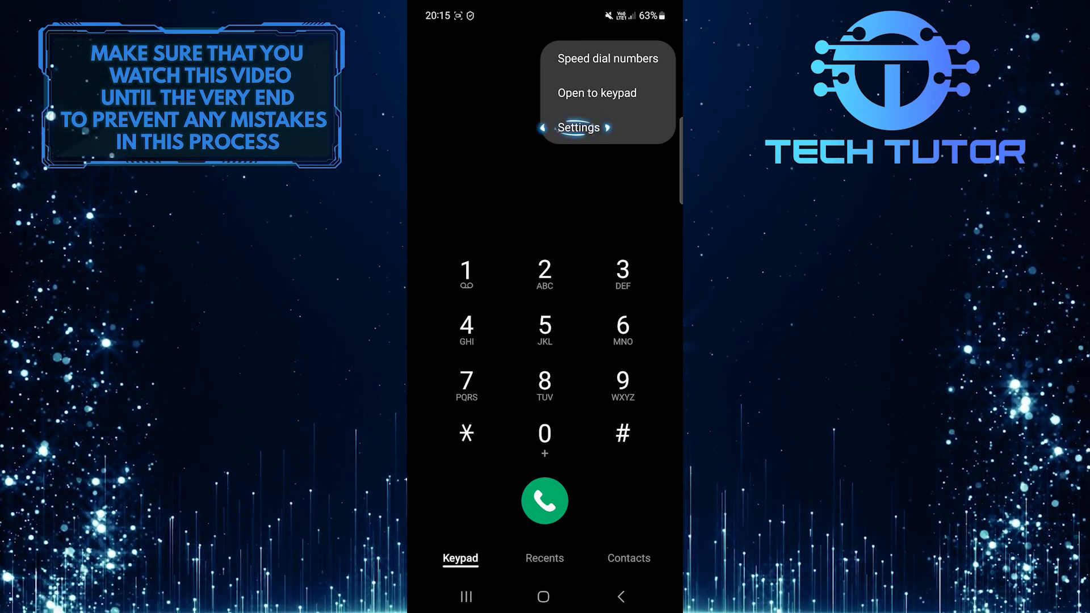
click(579, 127)
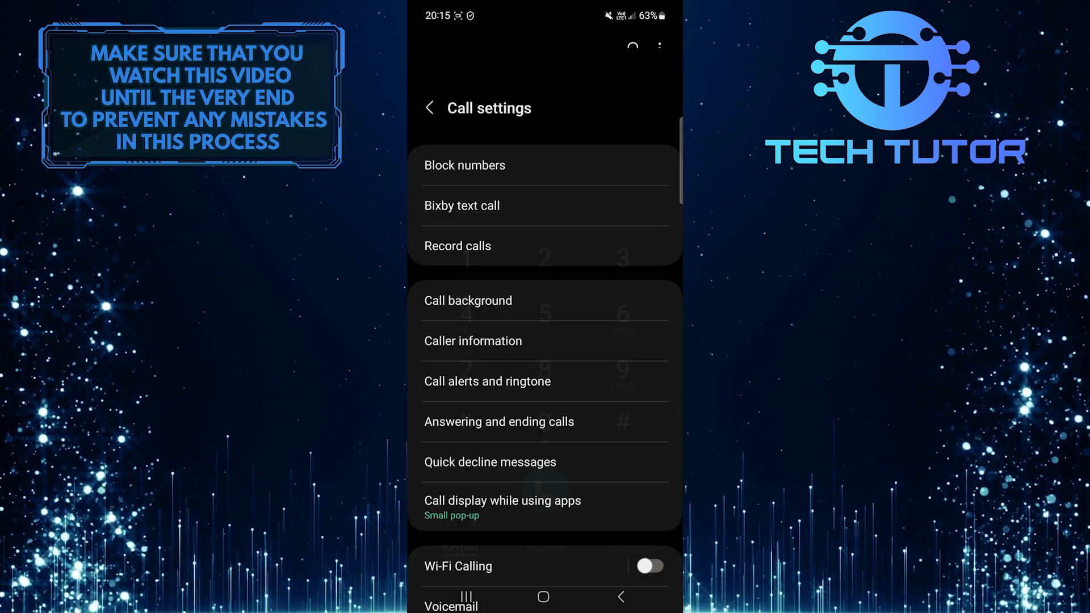
scroll(up, 3)
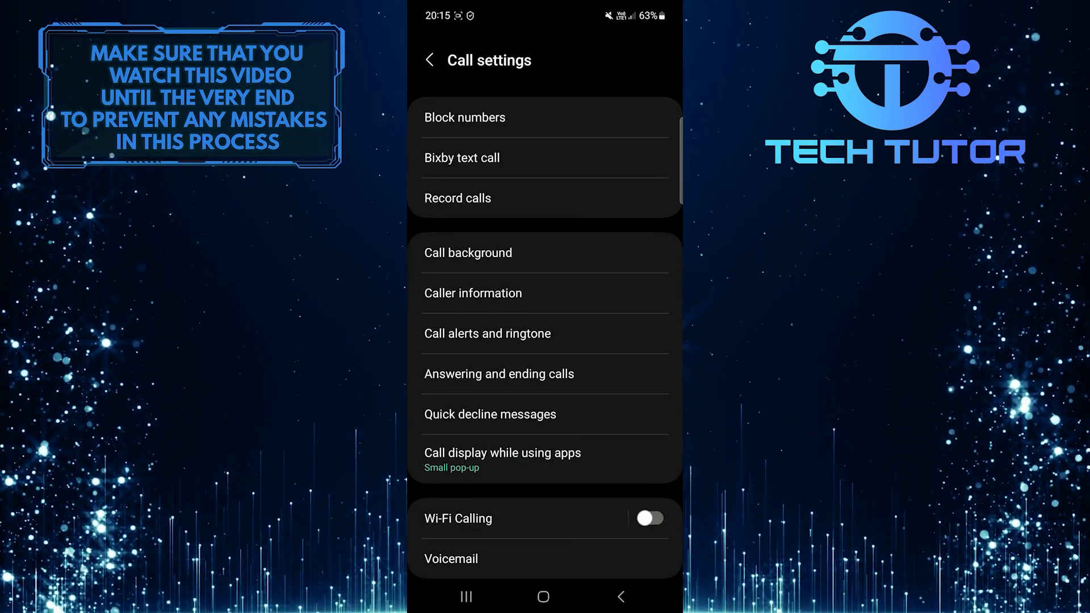
click(499, 373)
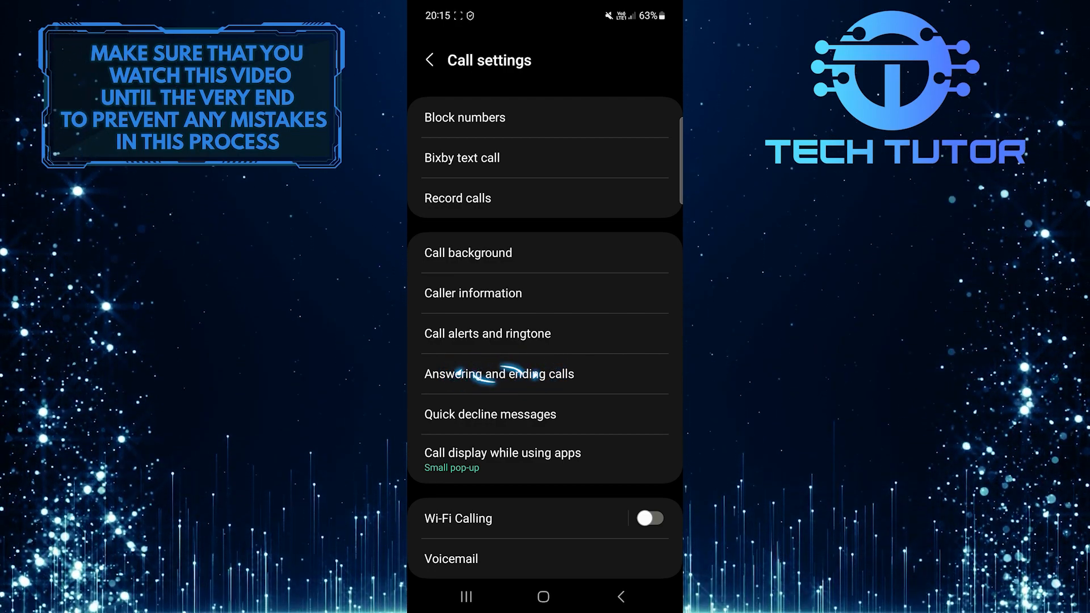
- Enter Answering and ending calls and switch the Answer automatically toggle off
click(500, 374)
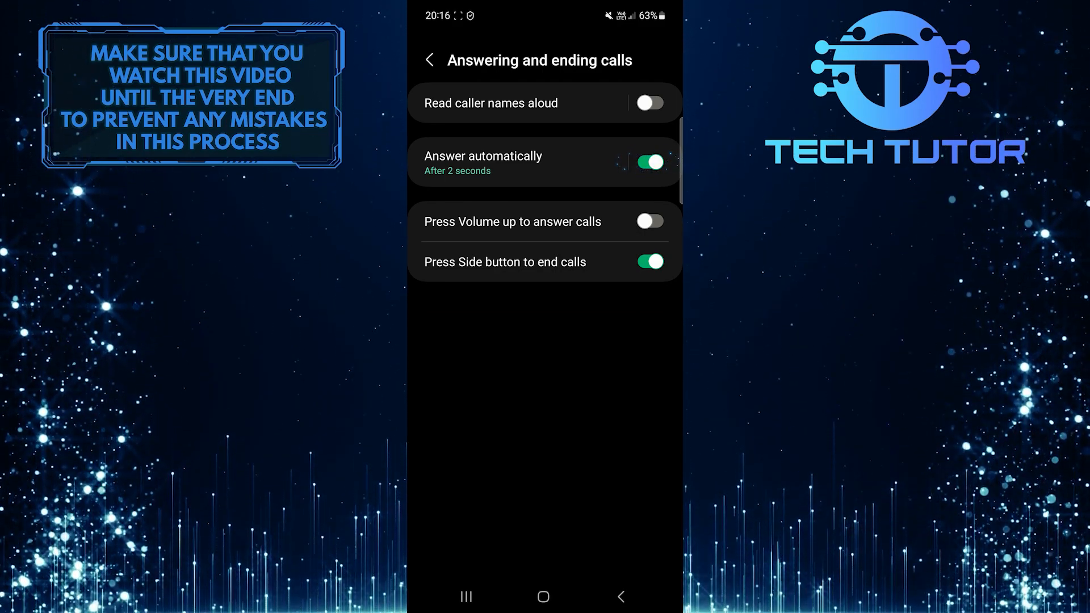
click(649, 163)
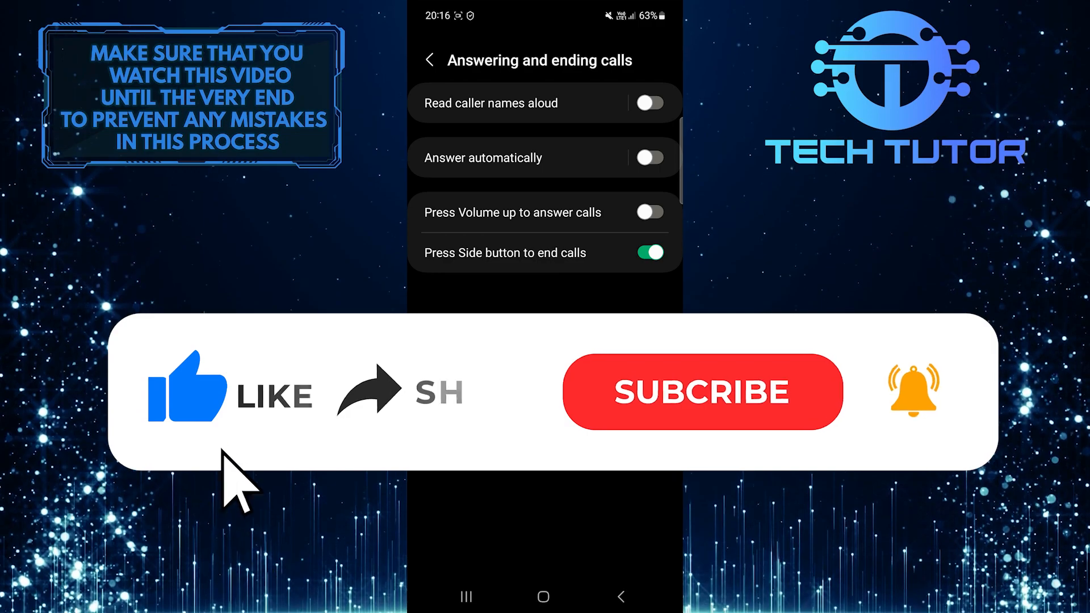
mouse_move(386, 417)
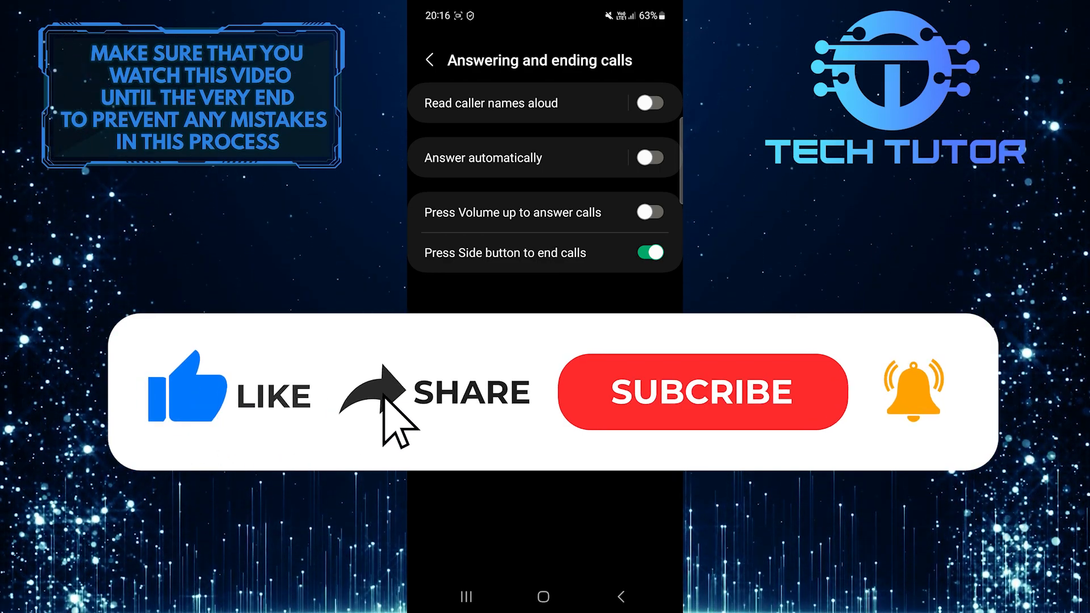